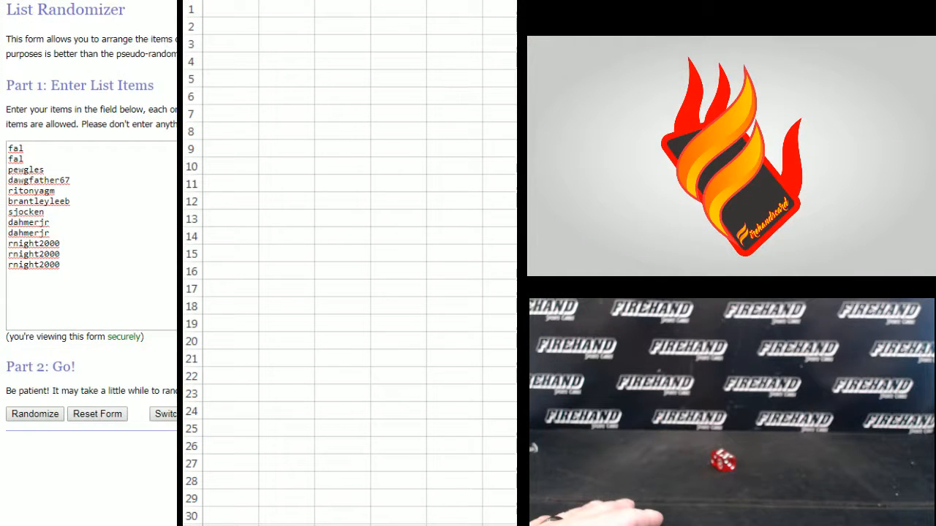
- Randomize the twelve-entry participant list and reshuffle it four more times
left_click_drag(8, 254, 61, 265)
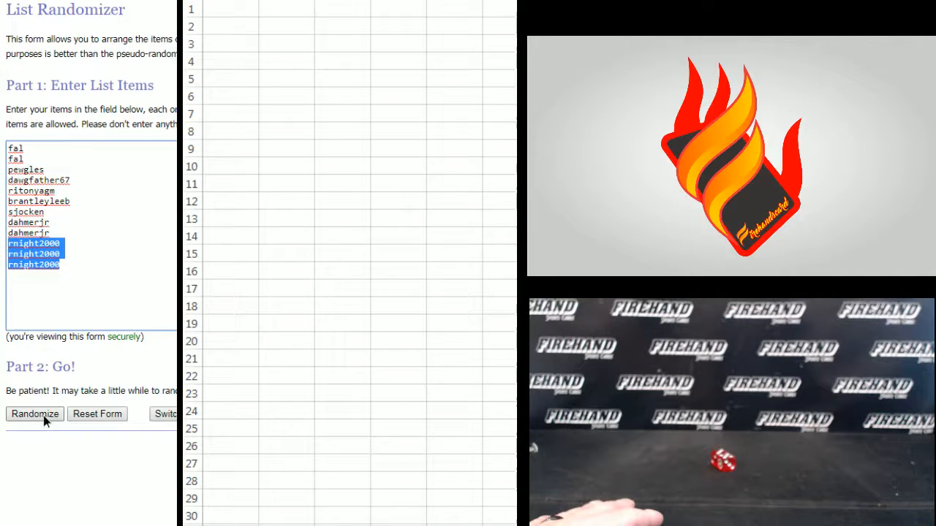
left_click(34, 414)
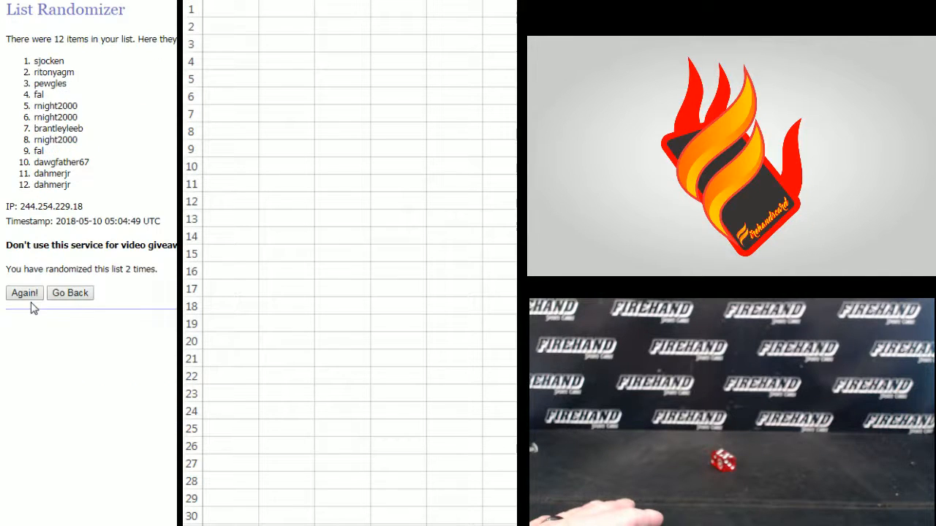
left_click(24, 293)
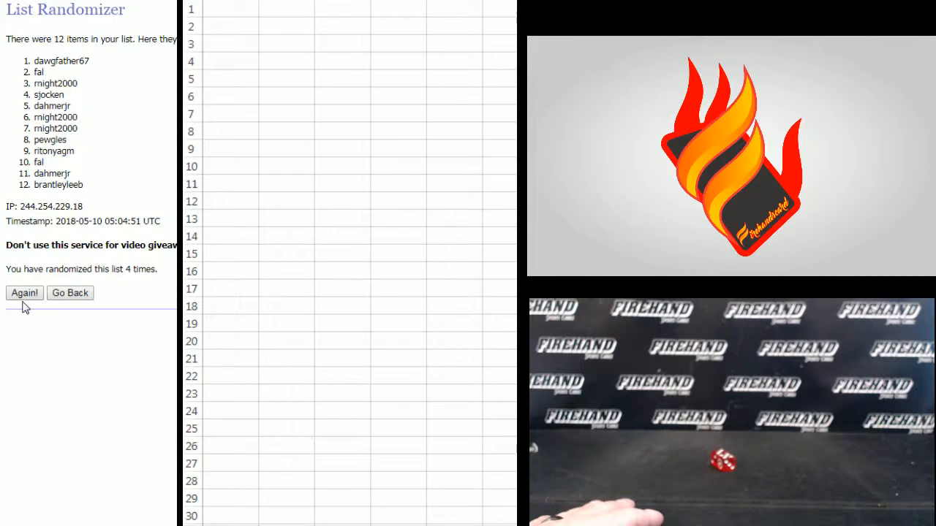
left_click(24, 292)
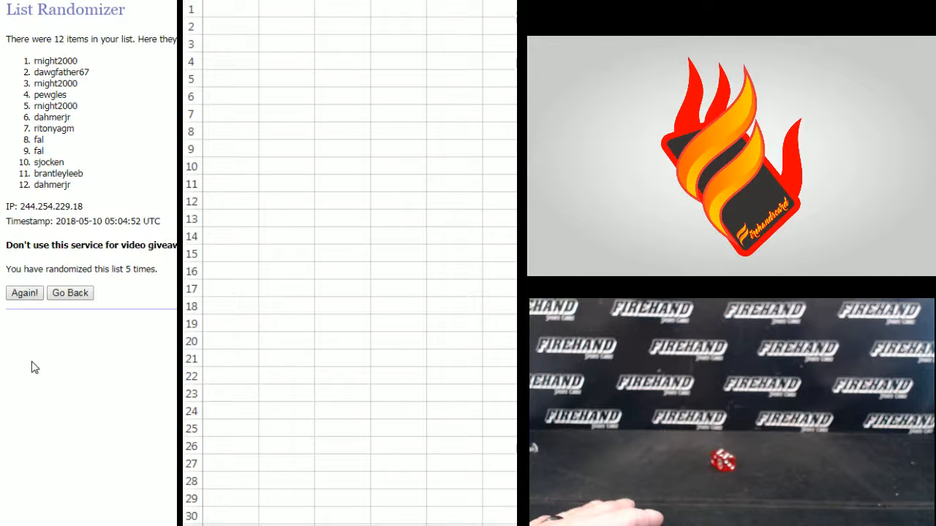
left_click(24, 292)
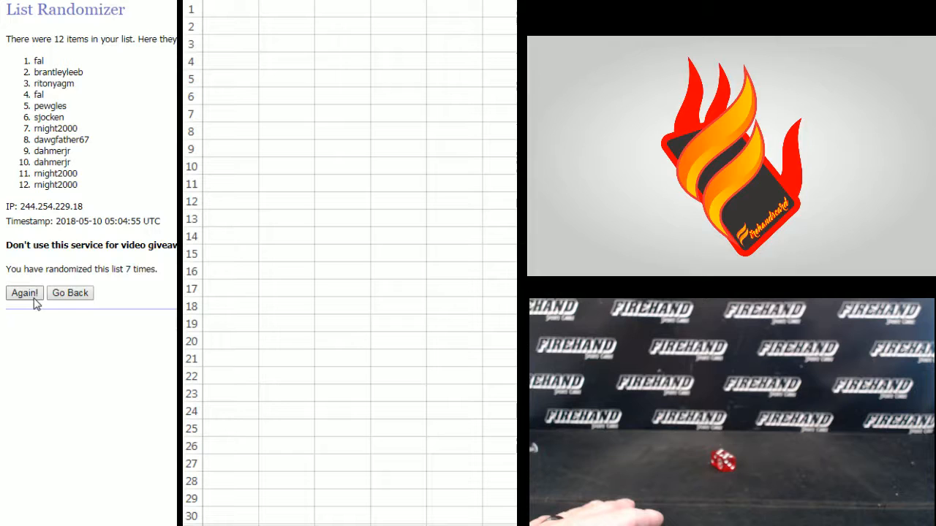
left_click(24, 293)
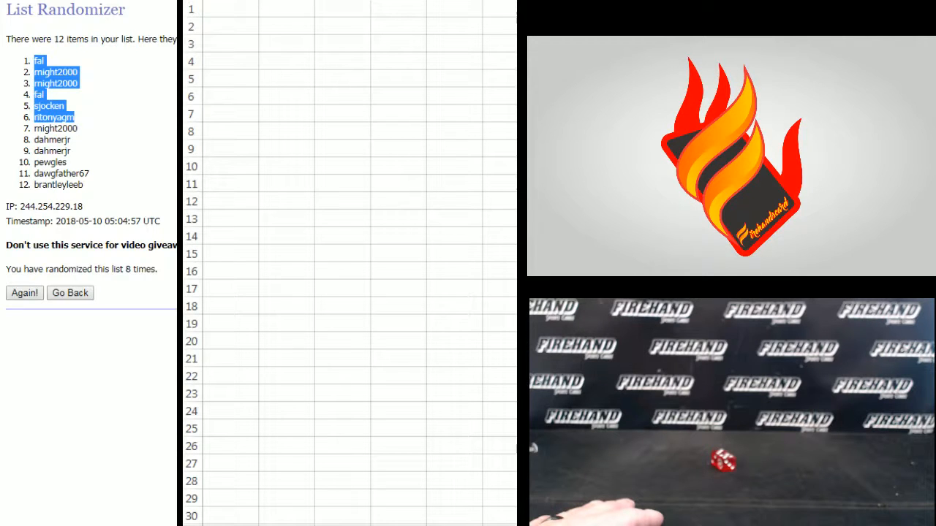
- Paste the top six shuffled names as plain text into Excel rows 1–6
right_click(231, 18)
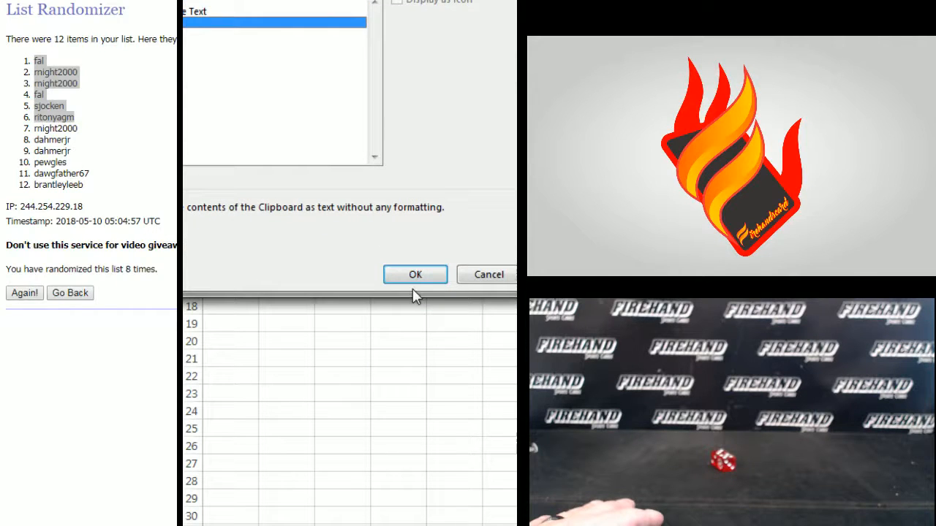
left_click(414, 274)
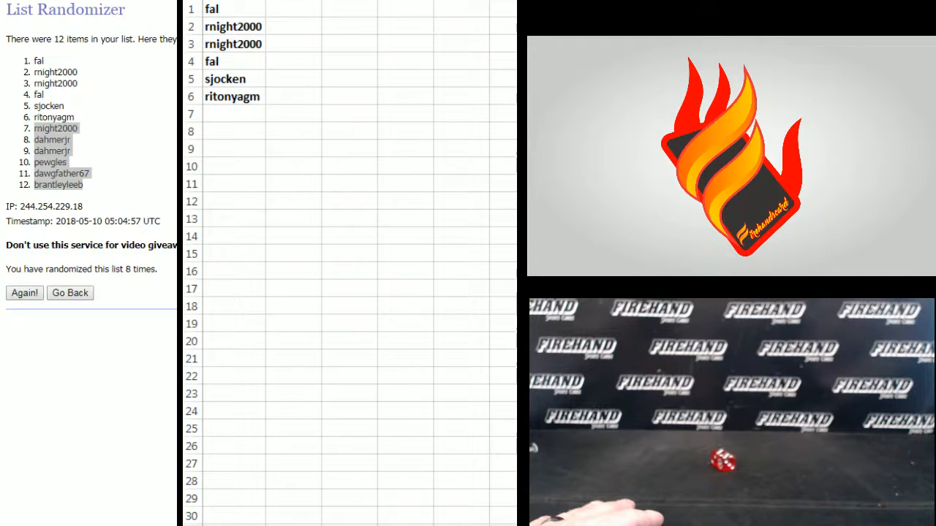
- Enter the six teams (Braves, Cardinals, Pirates, Rockies, Tigers, Twins) and shuffle them repeatedly
left_click(69, 292)
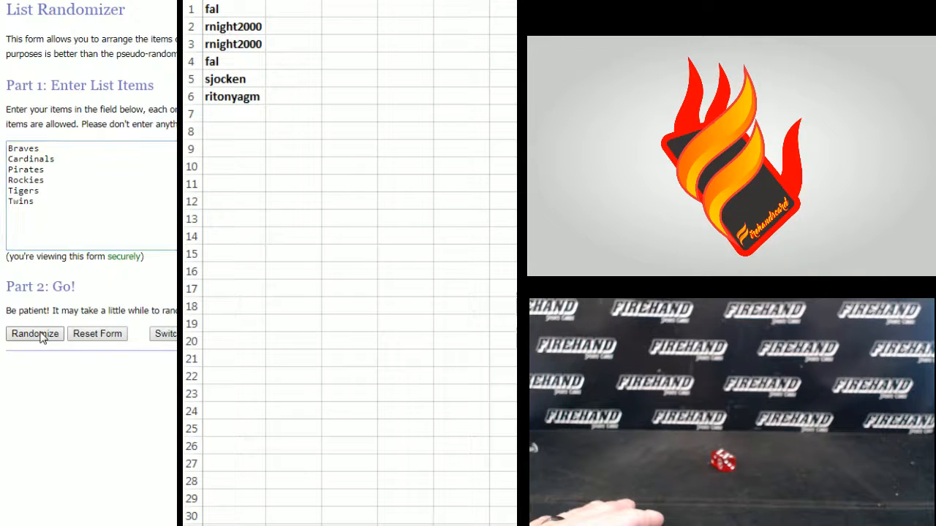
left_click(34, 334)
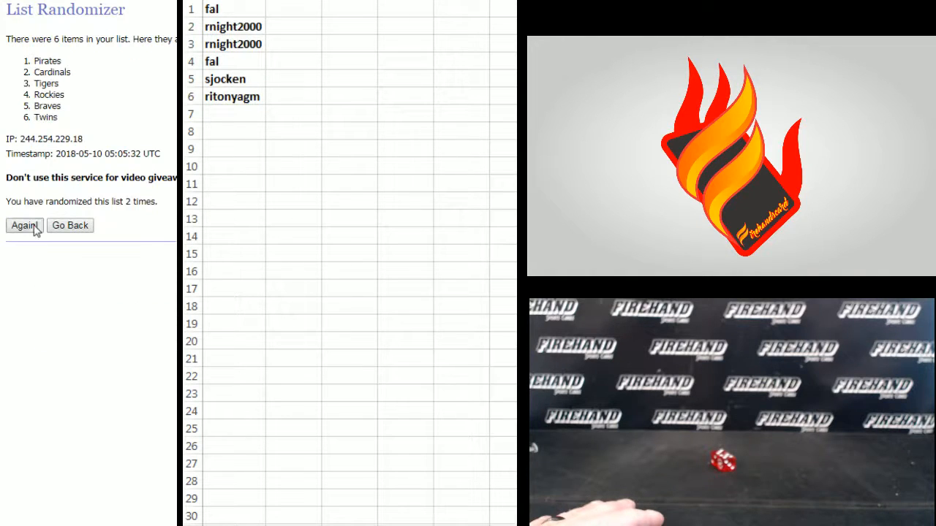
left_click(24, 225)
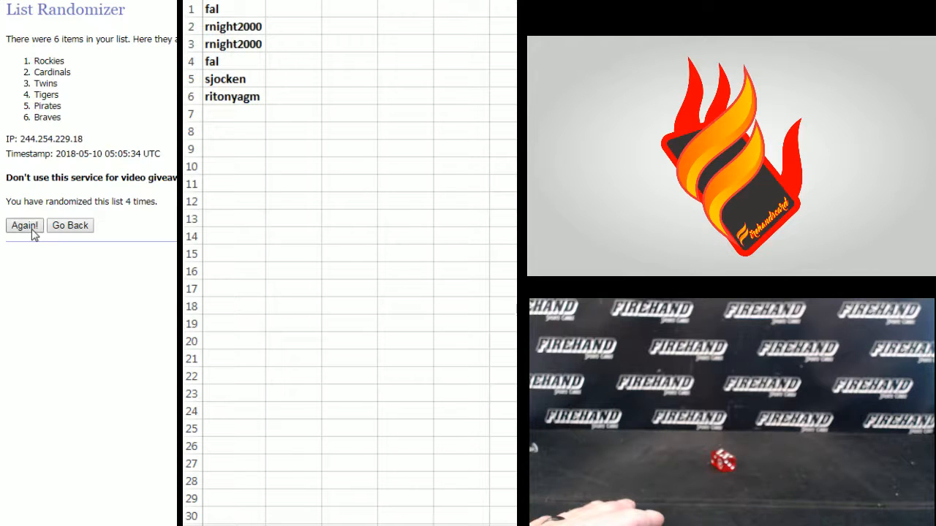
left_click(24, 226)
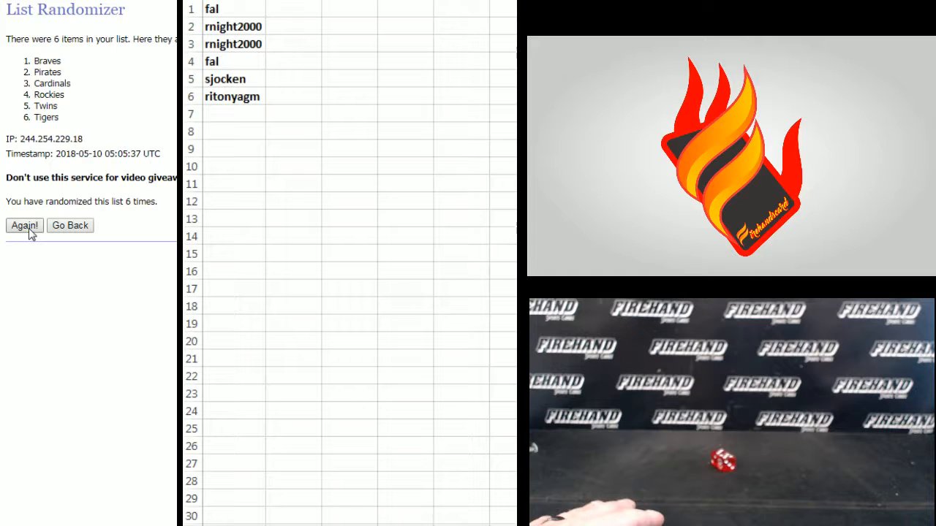
left_click(25, 225)
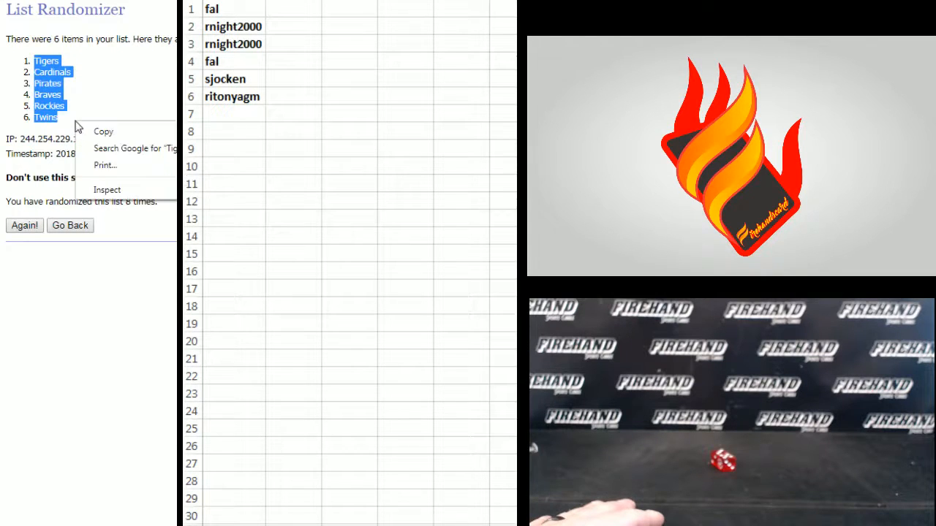
- Copy the shuffled teams and paste them as plain text into column B
left_click(292, 18)
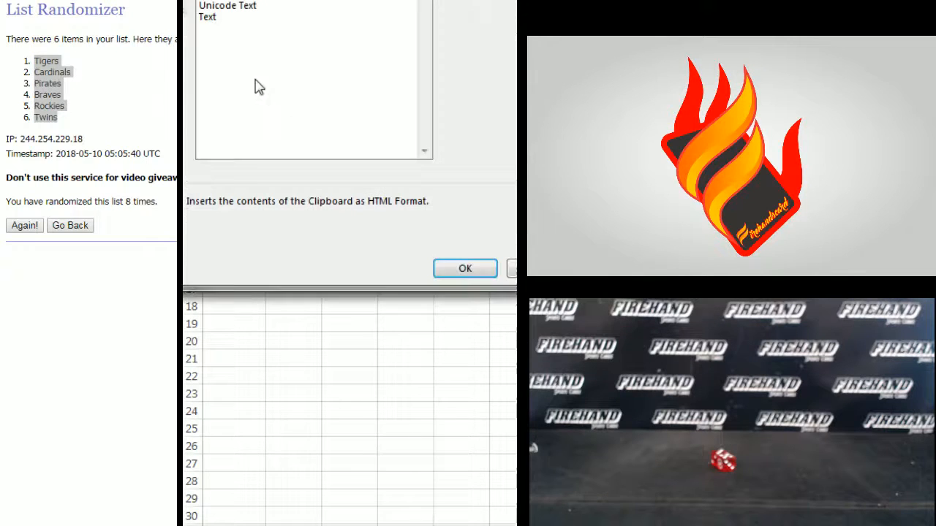
left_click(211, 18)
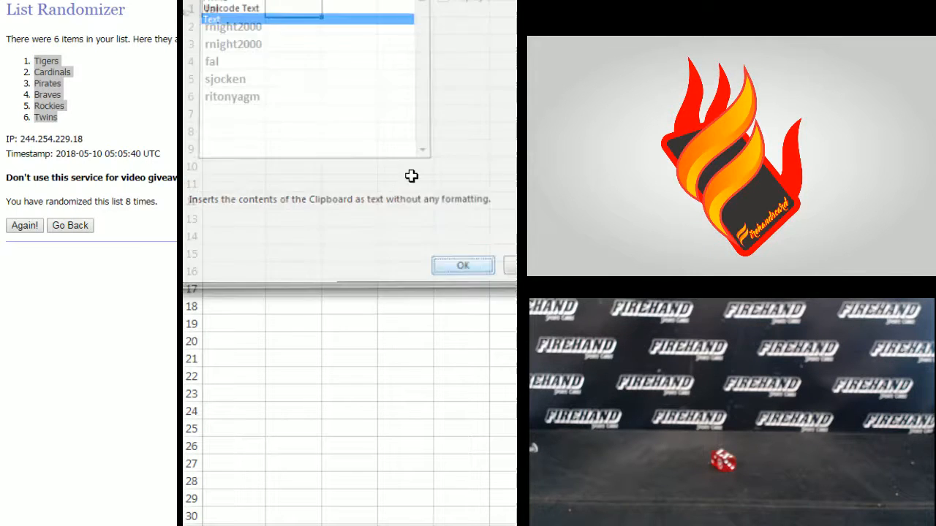
left_click(462, 266)
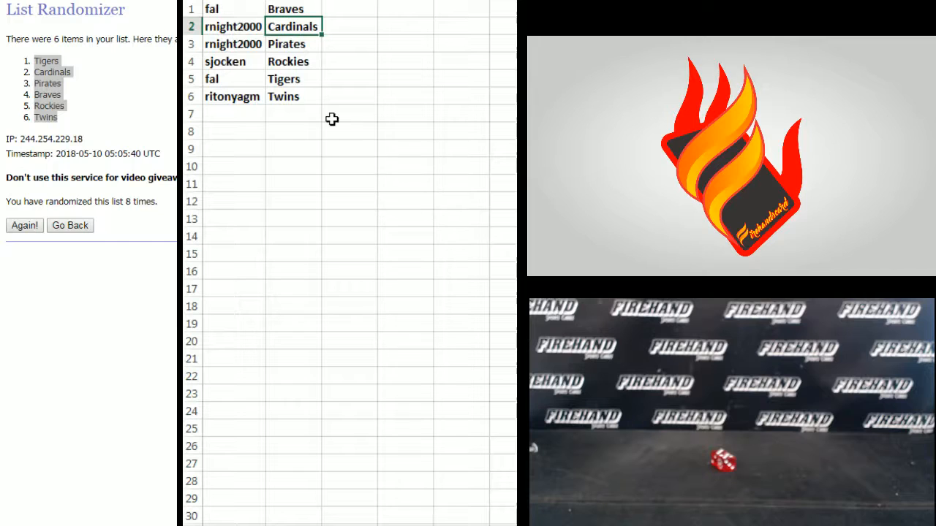
left_click(293, 78)
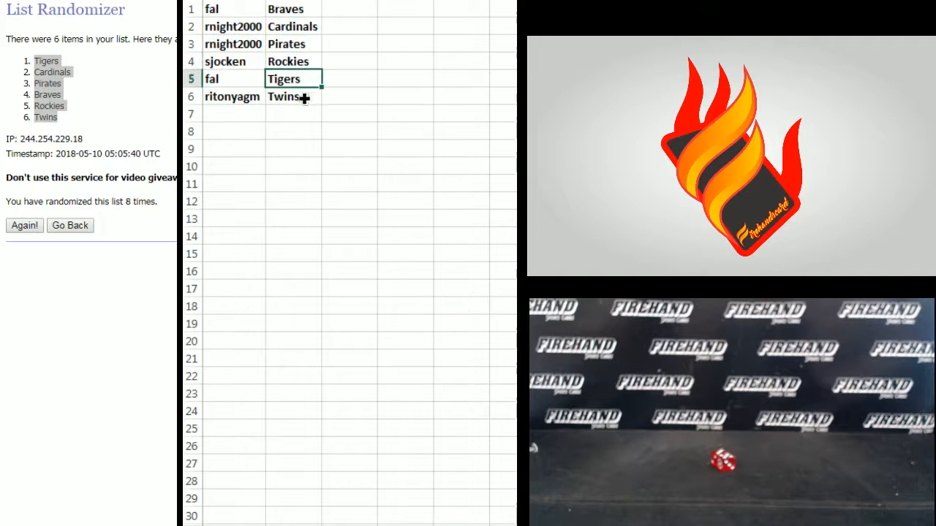